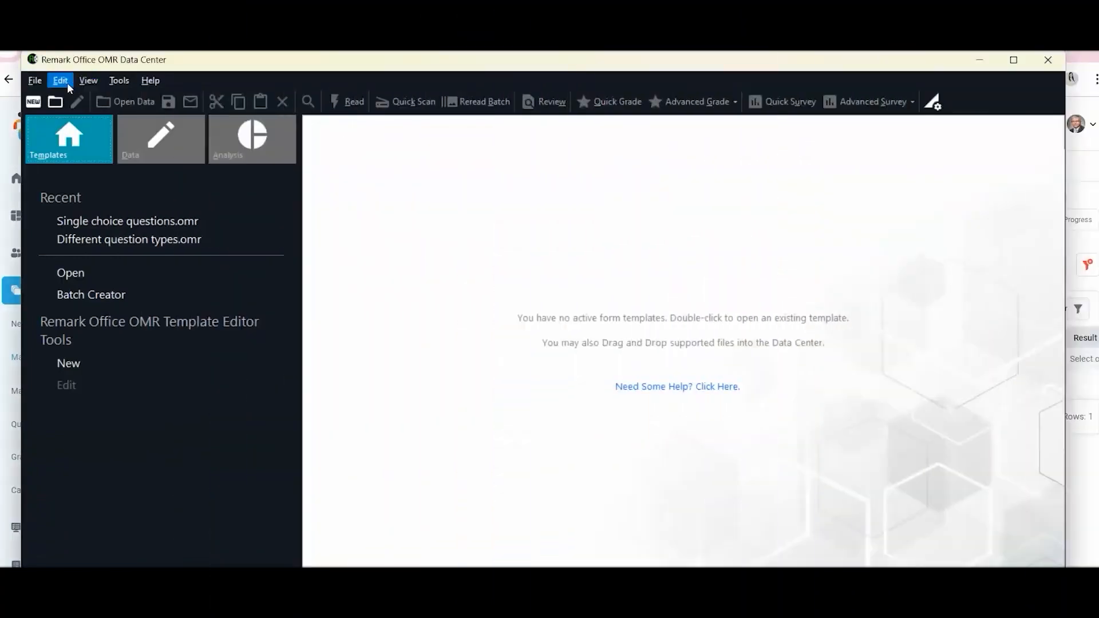
- Bring up the File menu to reach Open Form Template for File for import.omr
left_click(35, 81)
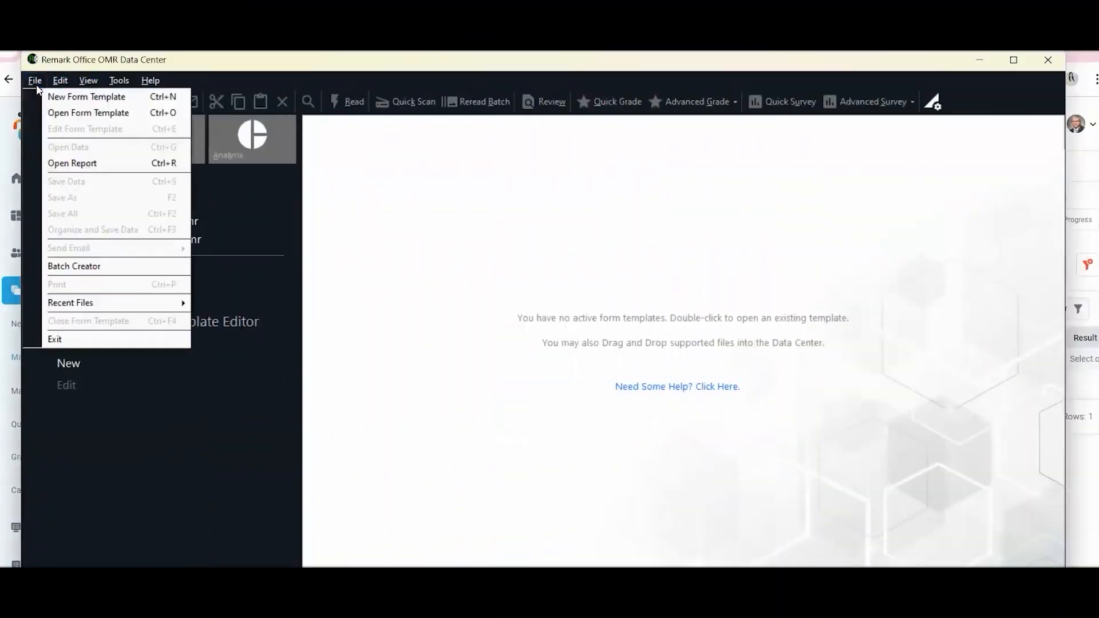
mouse_move(88, 114)
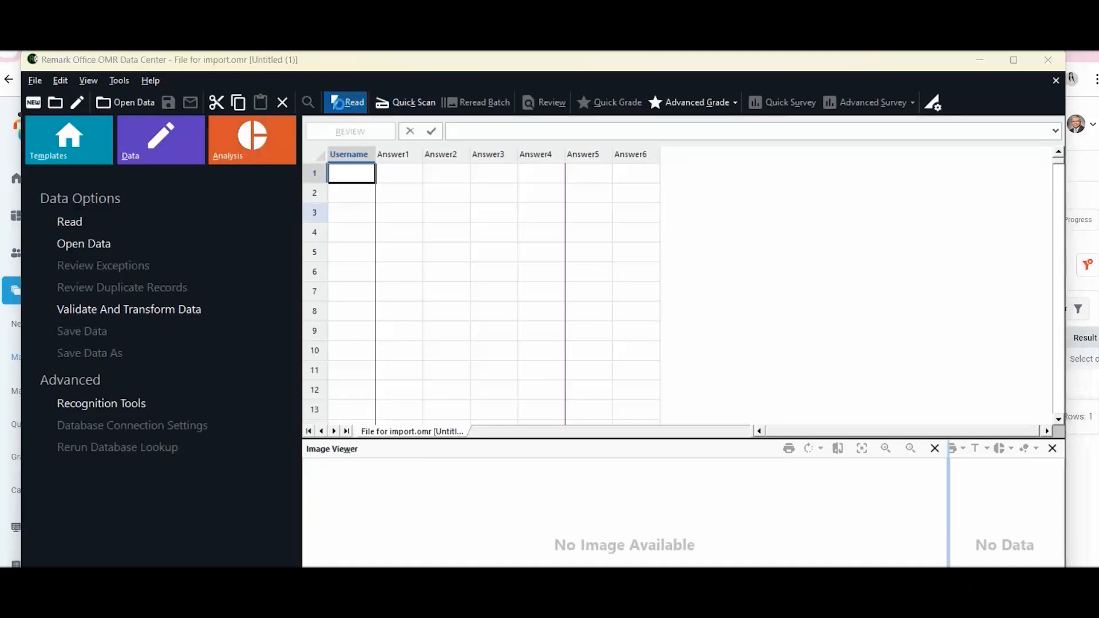
- Read the scanned GMP test PDF via Read Images, filling thirteen rows of usernames and Answer1–Answer6
left_click(68, 221)
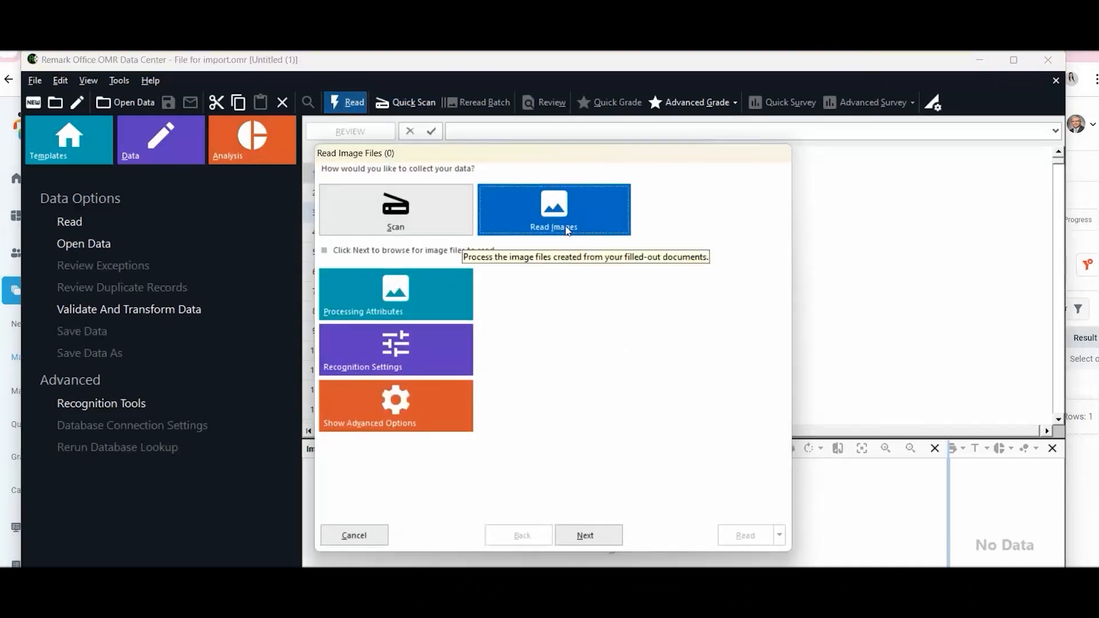
left_click(584, 534)
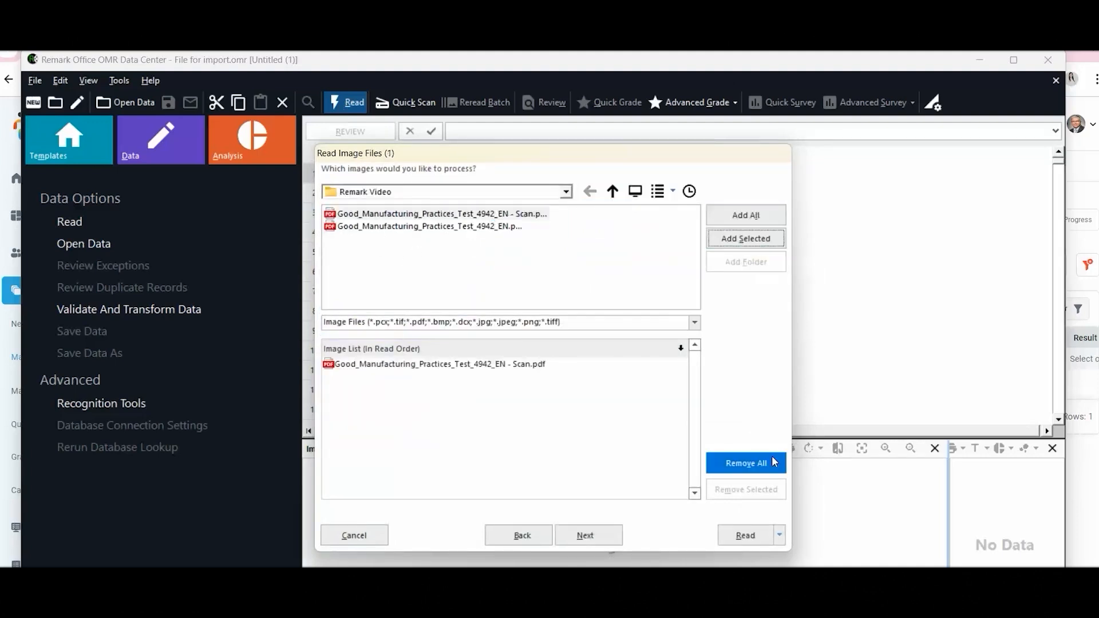
mouse_move(397, 276)
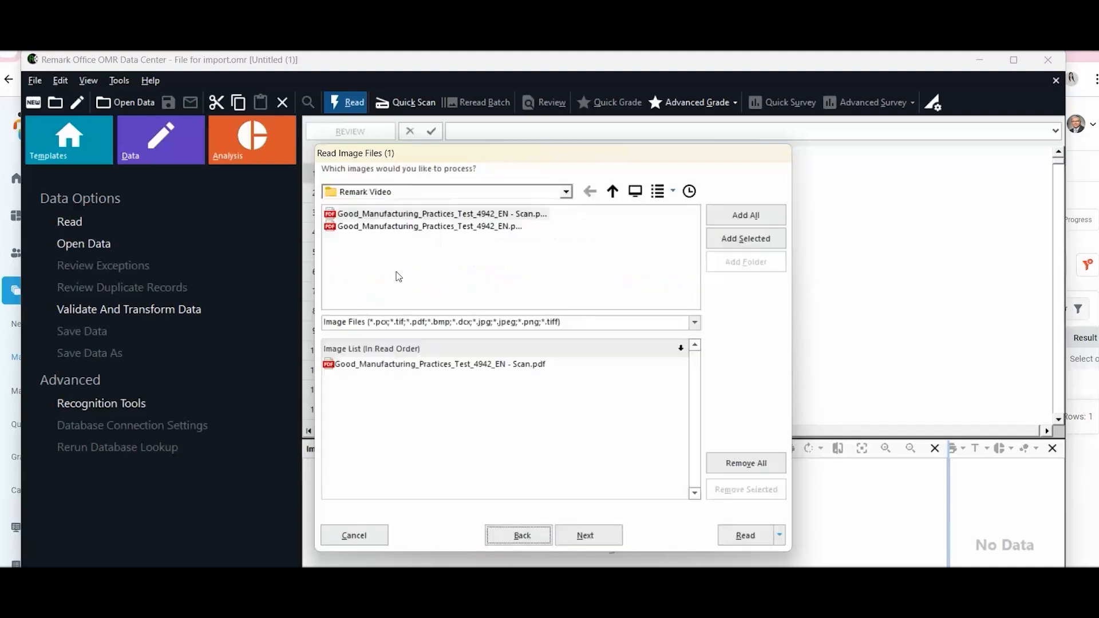
left_click(745, 535)
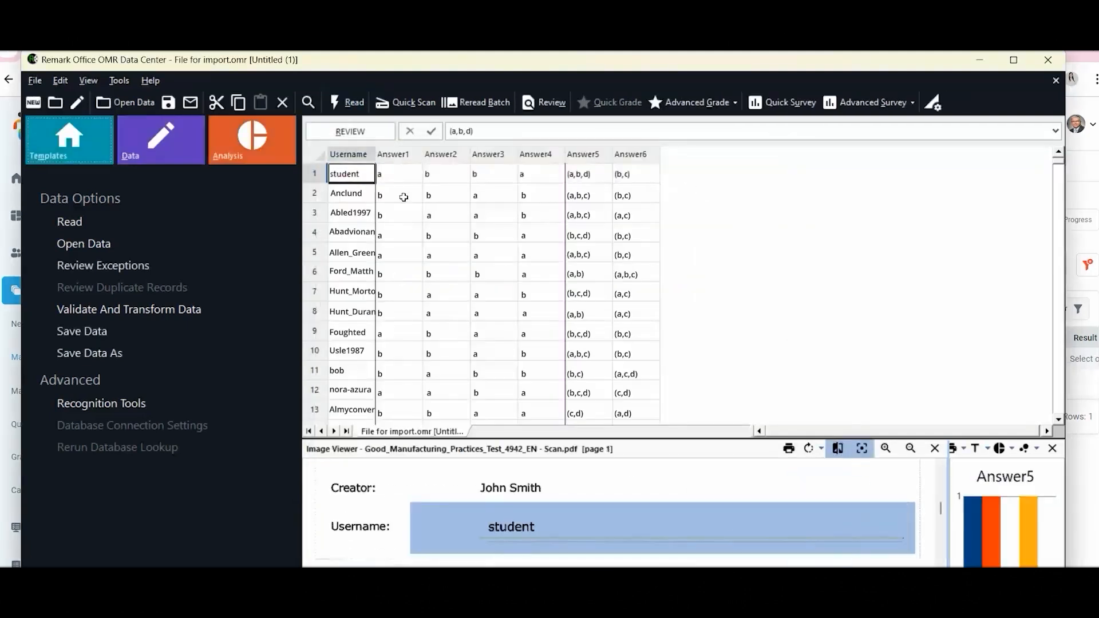
mouse_move(671, 183)
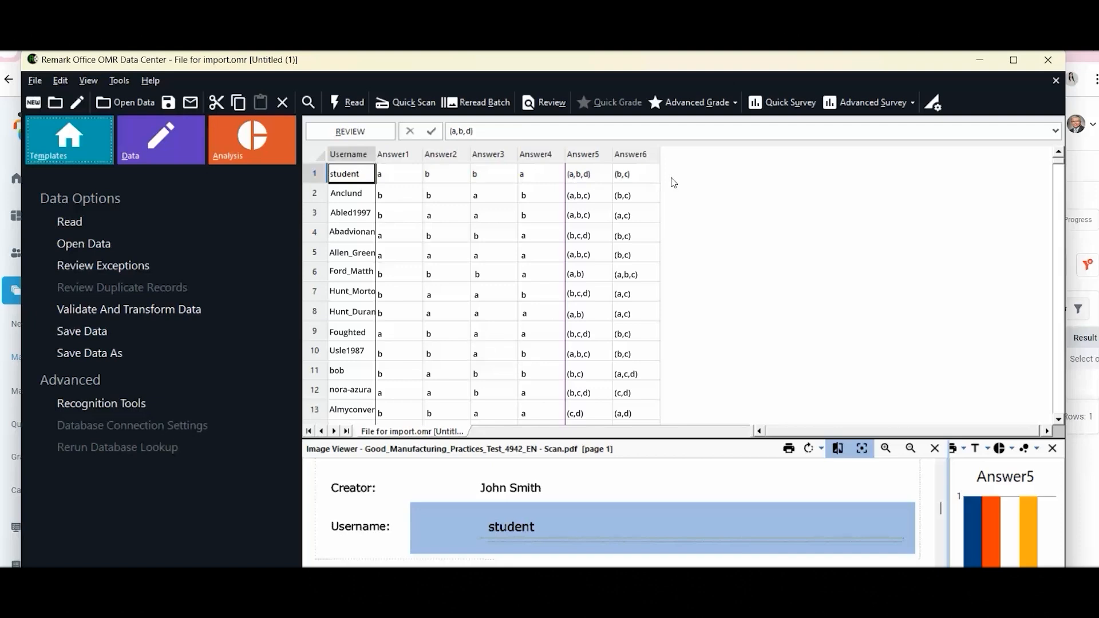
scroll("down", 3)
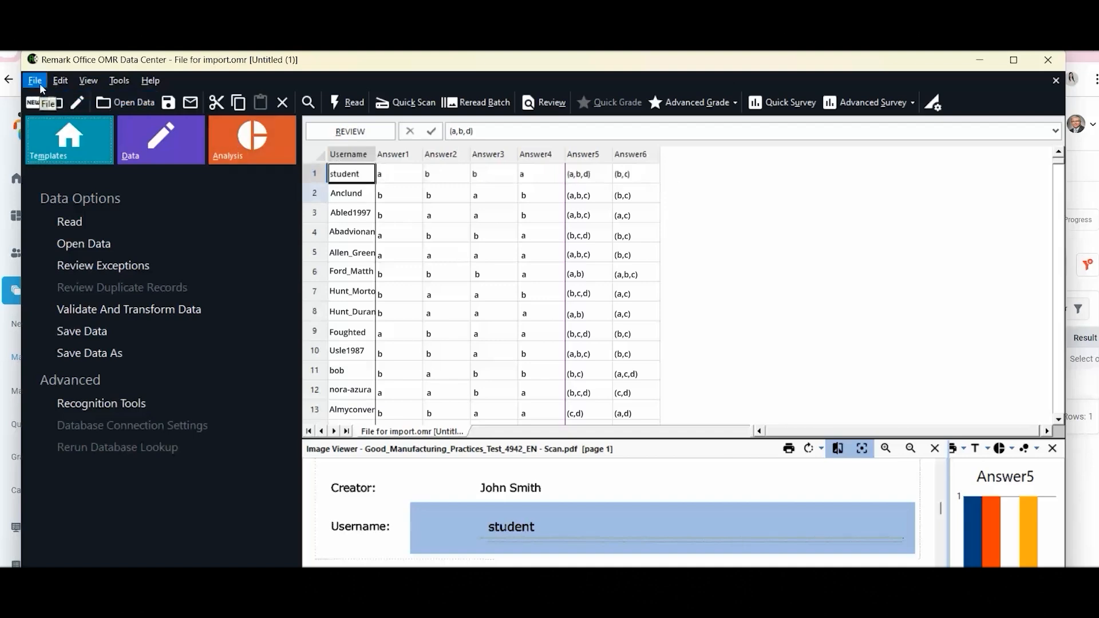
- Save the grid data as a CSV named 'YTM Import' with headers included
left_click(83, 331)
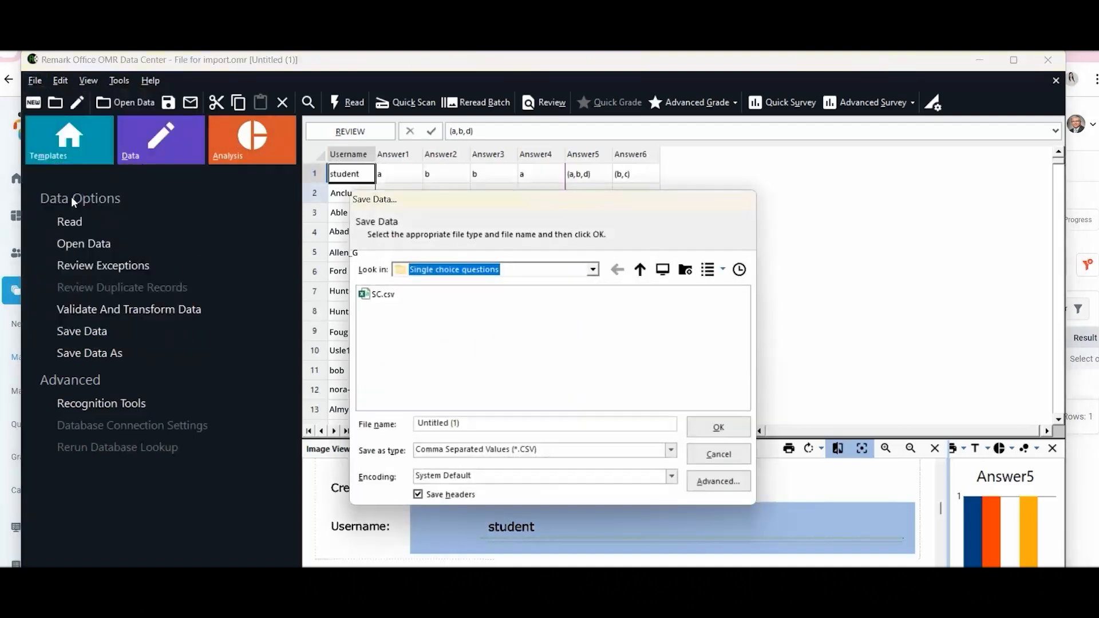
type("T")
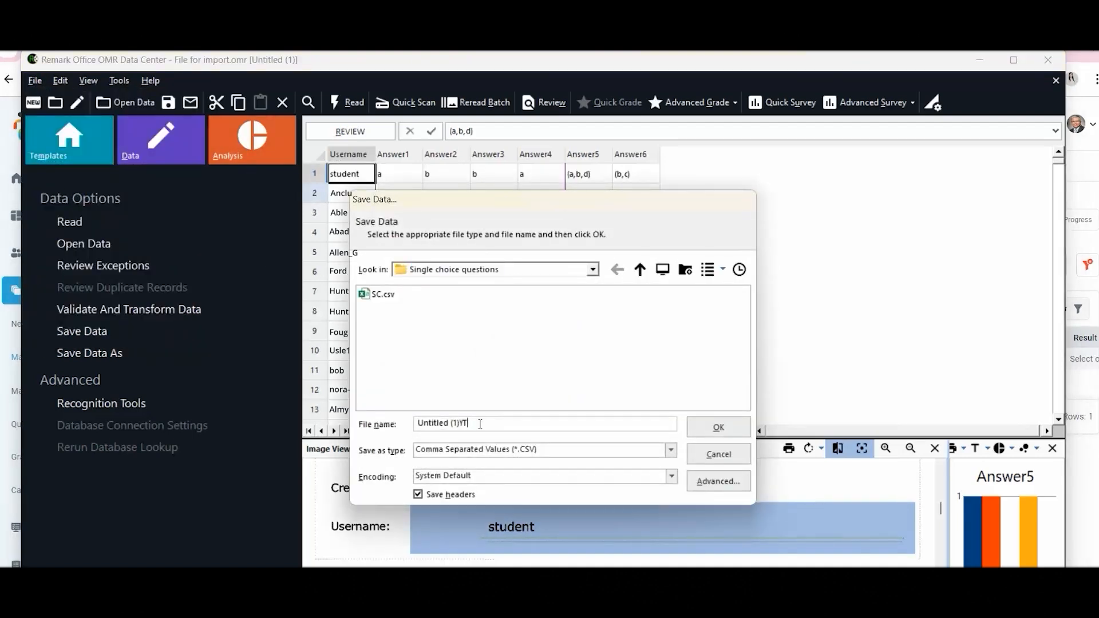
type("YTM Import")
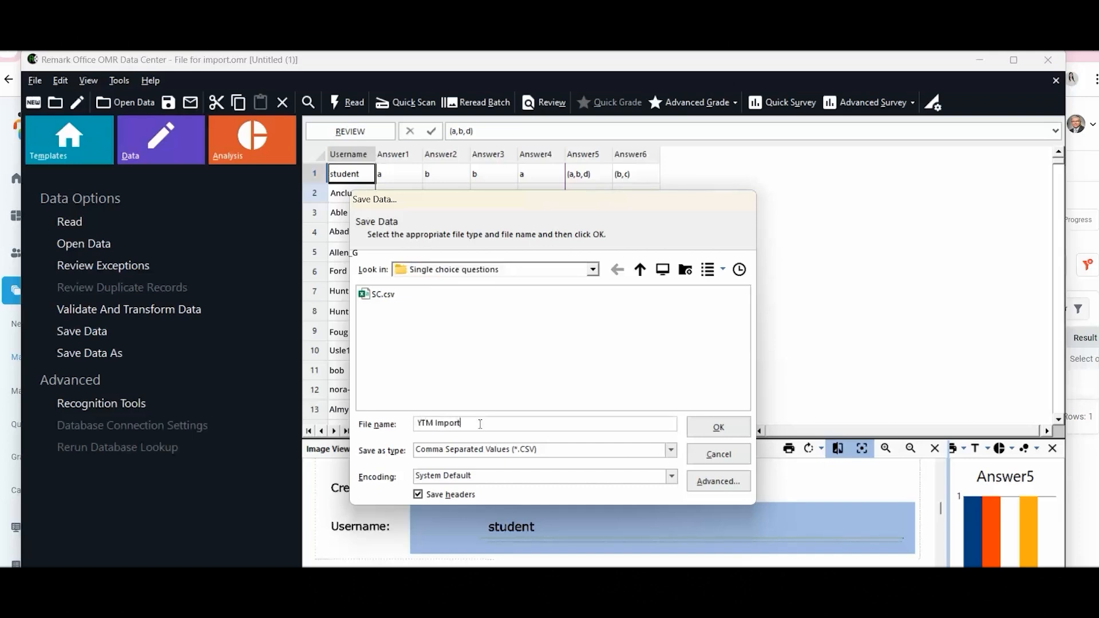
left_click(591, 269)
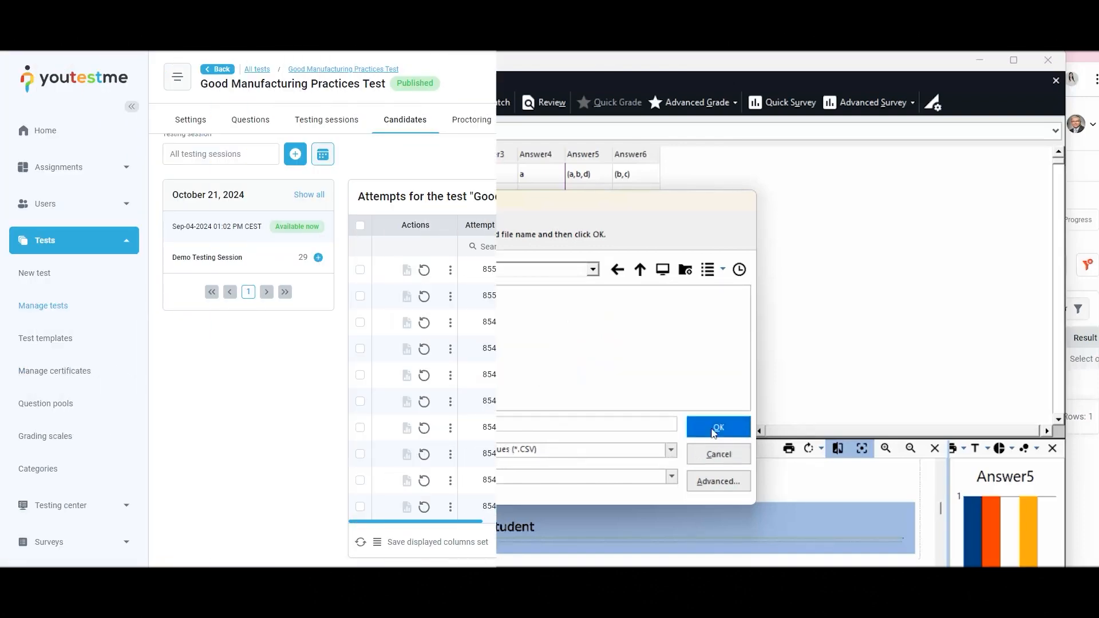
- Upload YTM Import.csv through Data Transfer > Import Remark results so candidates show Passed/Failed scores
left_click(718, 427)
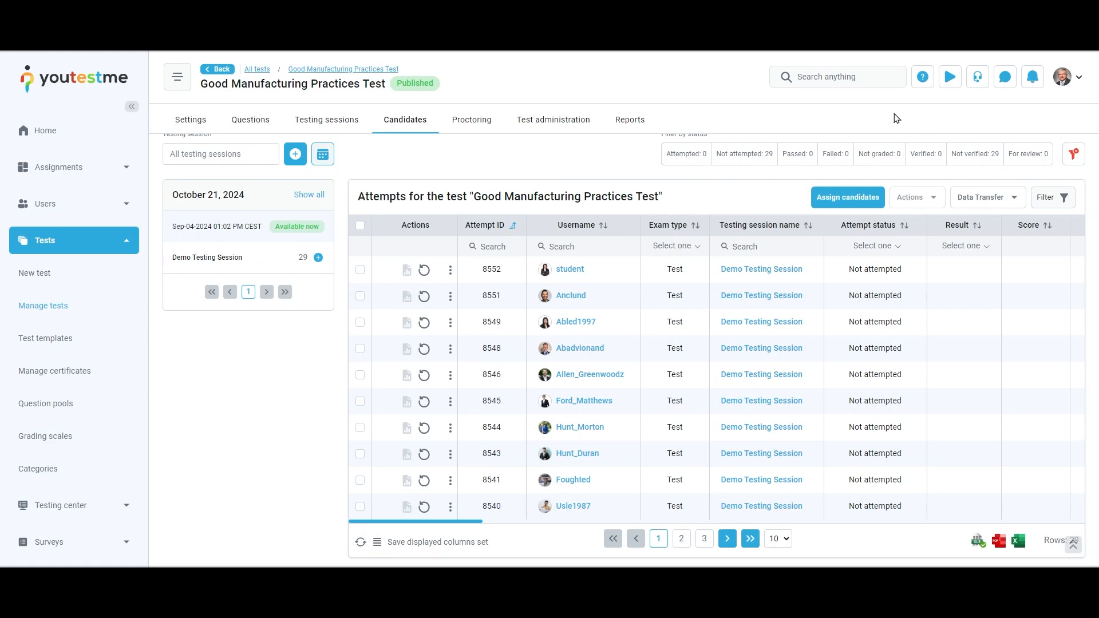
left_click(984, 197)
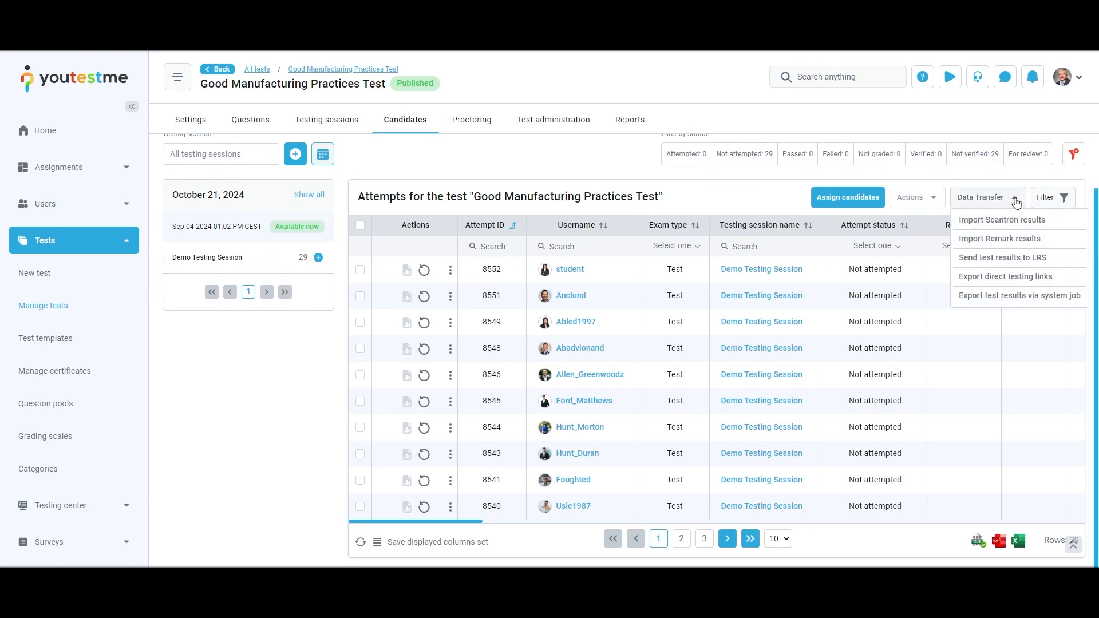
left_click(999, 238)
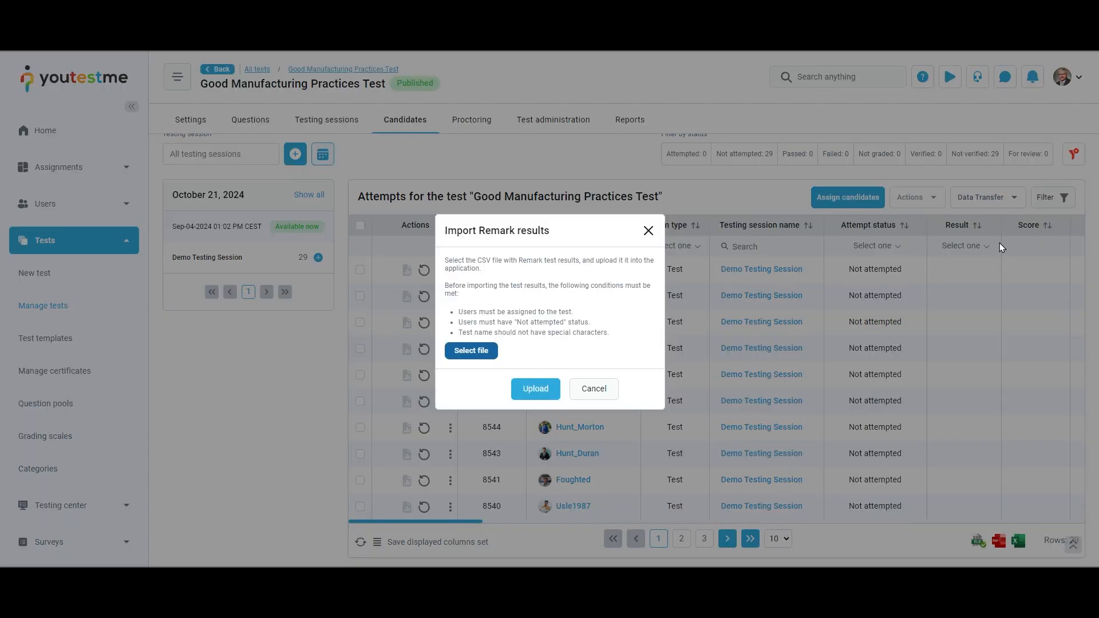
mouse_move(582, 372)
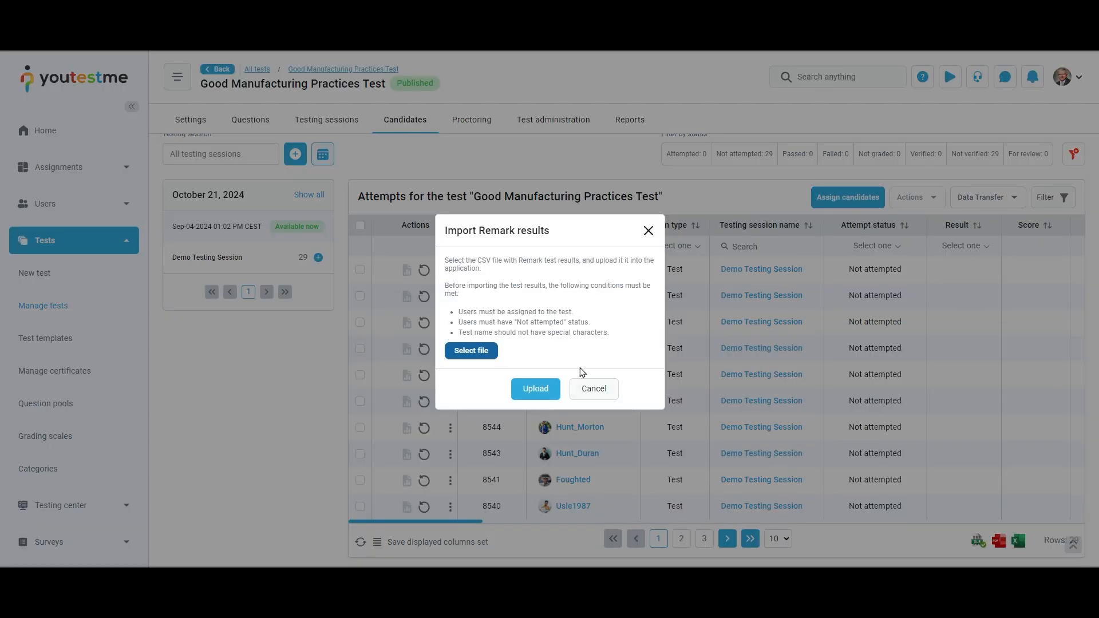
left_click(471, 350)
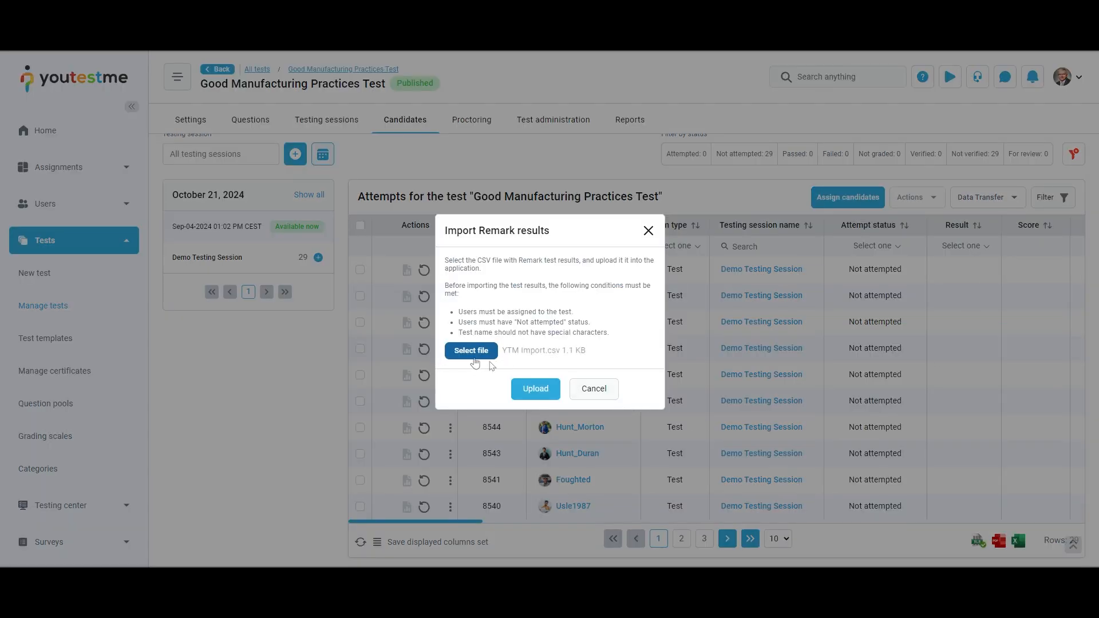
left_click(534, 388)
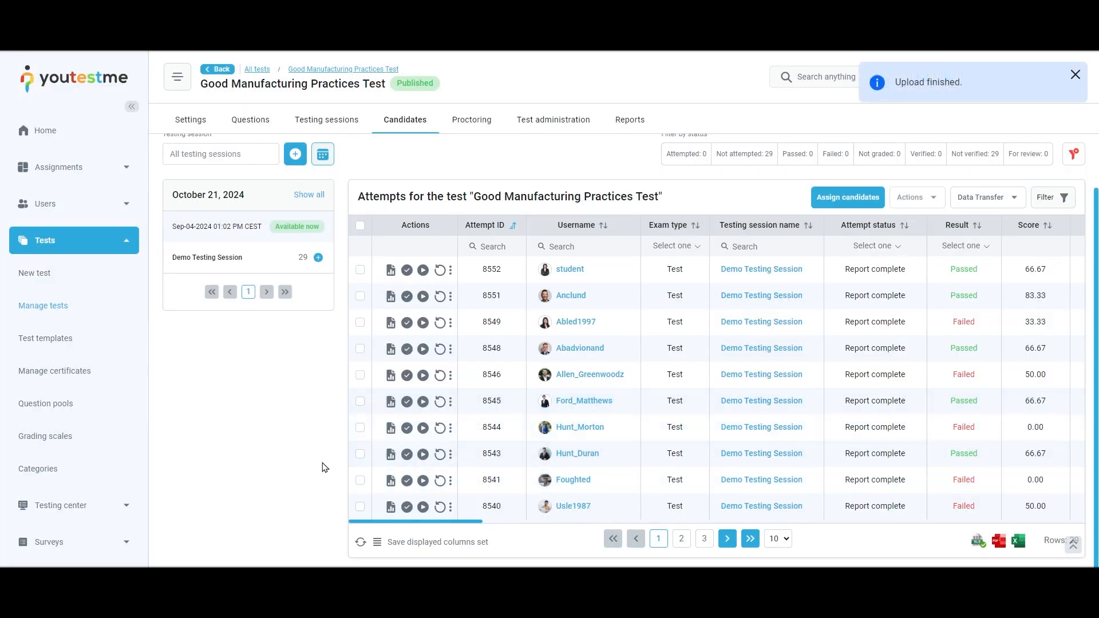
scroll("right", 3)
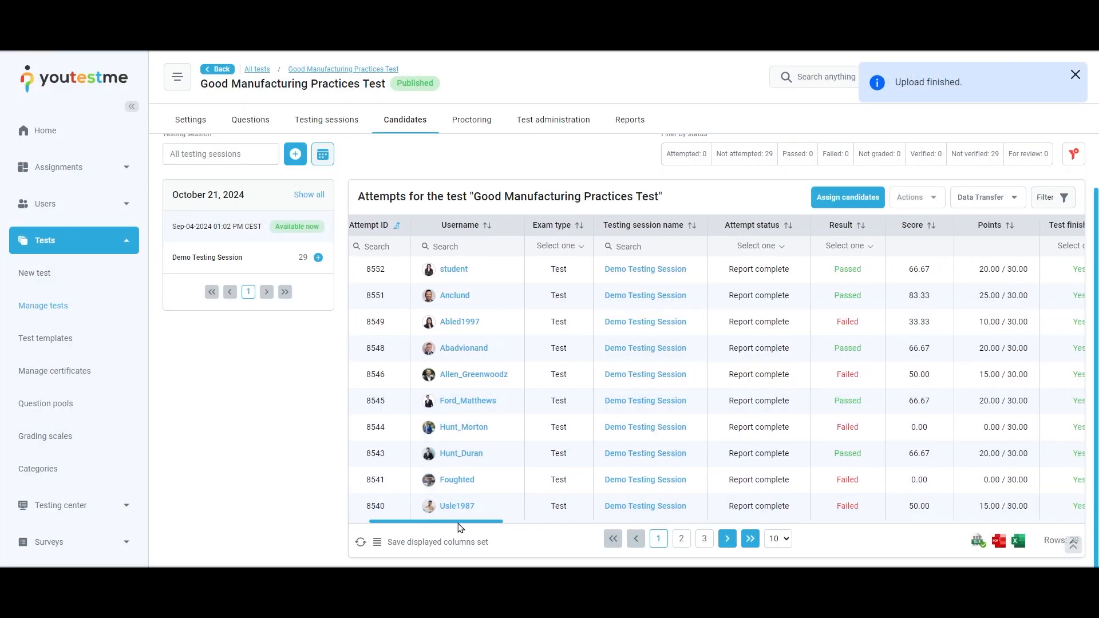
scroll("right", 3)
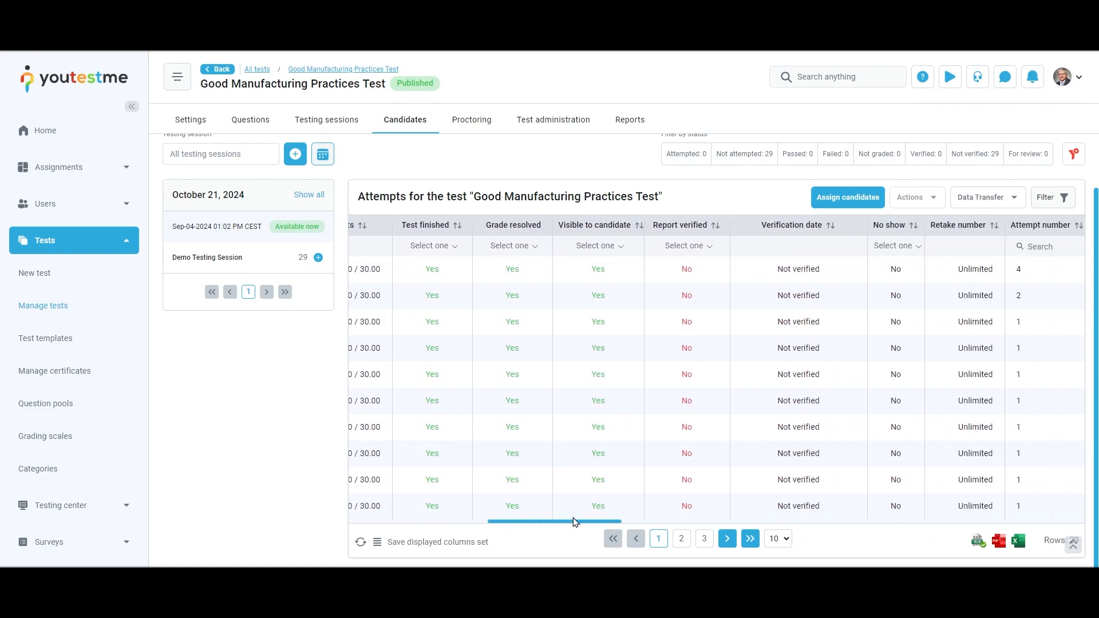
scroll("right", 3)
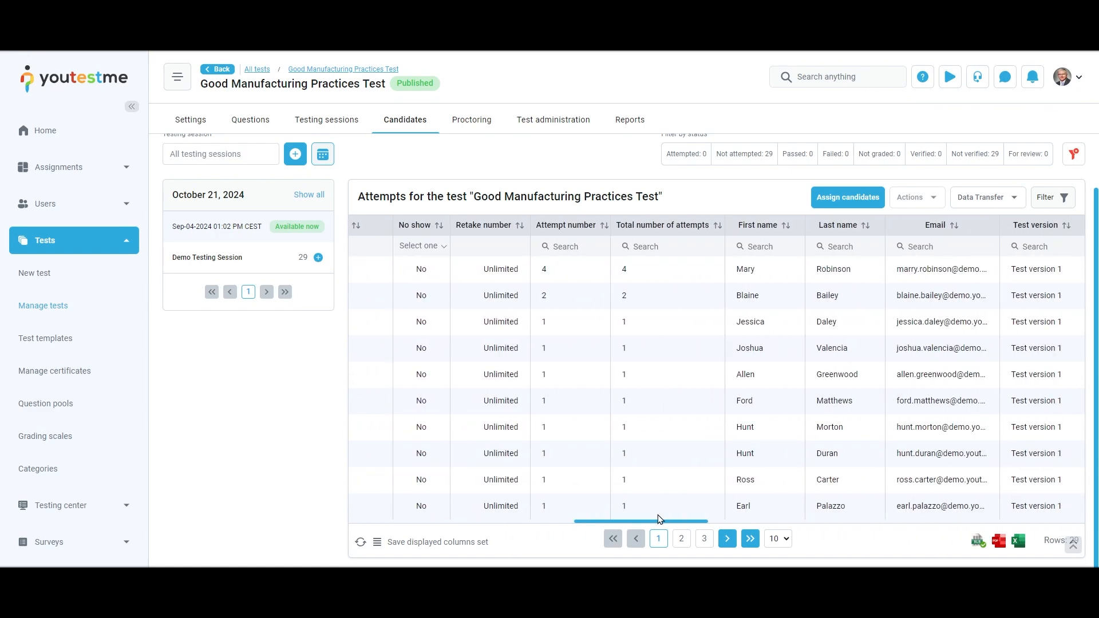